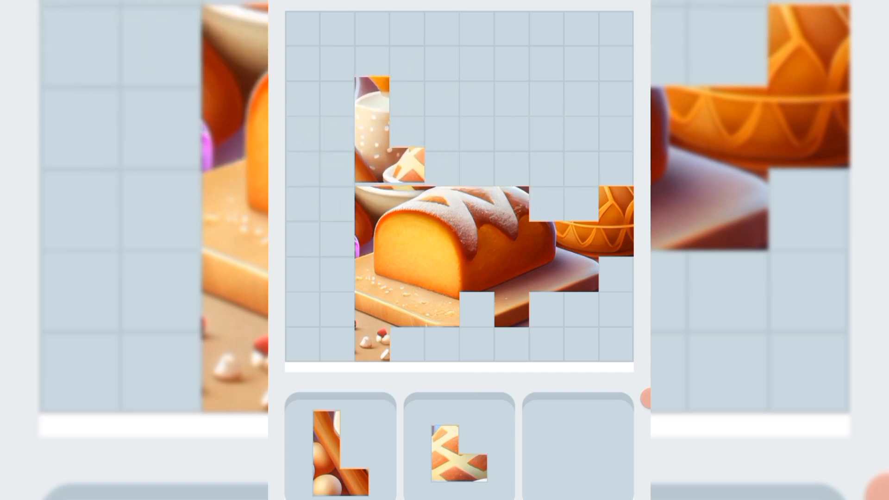
# Step: Place the rolling pin and eggs piece on the empty cells left of the milk jar
pyautogui.click(376, 131)
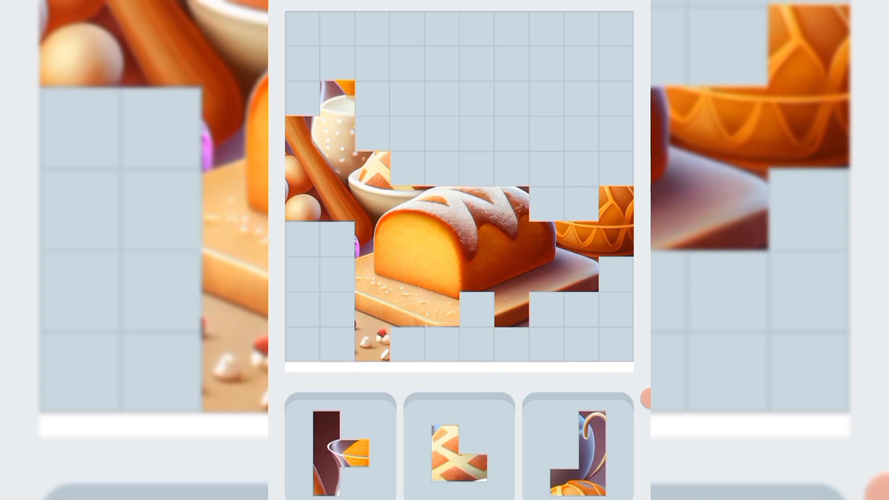
# Step: Place the glass jar, tomato, teapot handle and milk-jug-with-pie pieces into their matching gaps
pyautogui.click(339, 451)
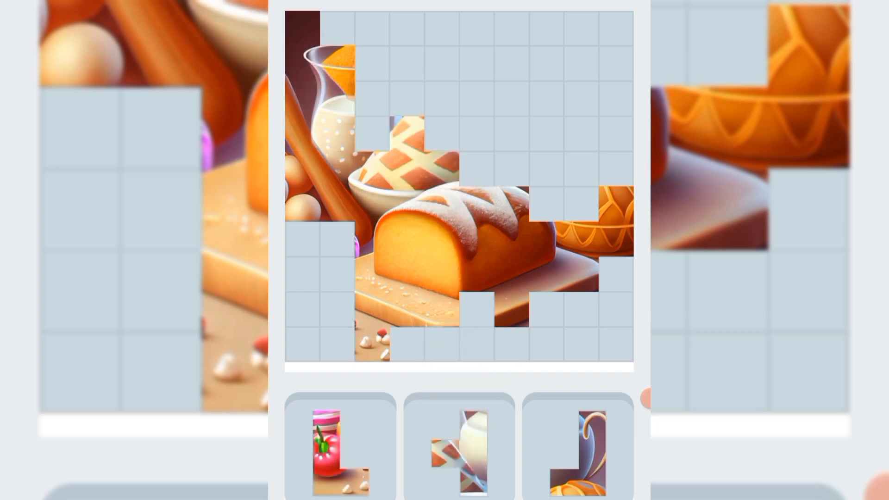
pyautogui.click(338, 451)
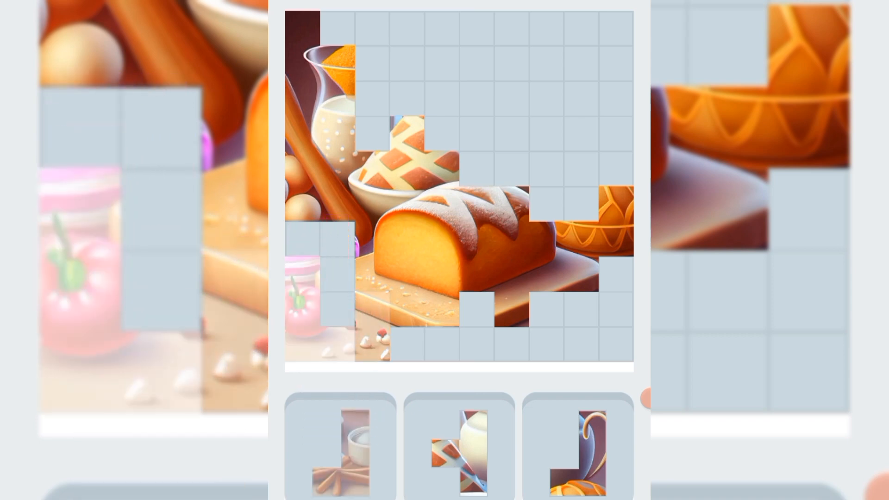
pyautogui.click(574, 451)
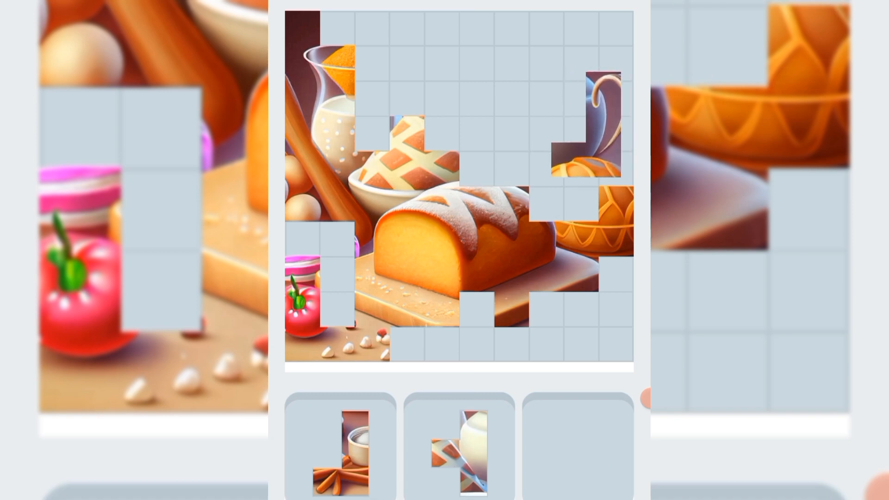
pyautogui.click(459, 450)
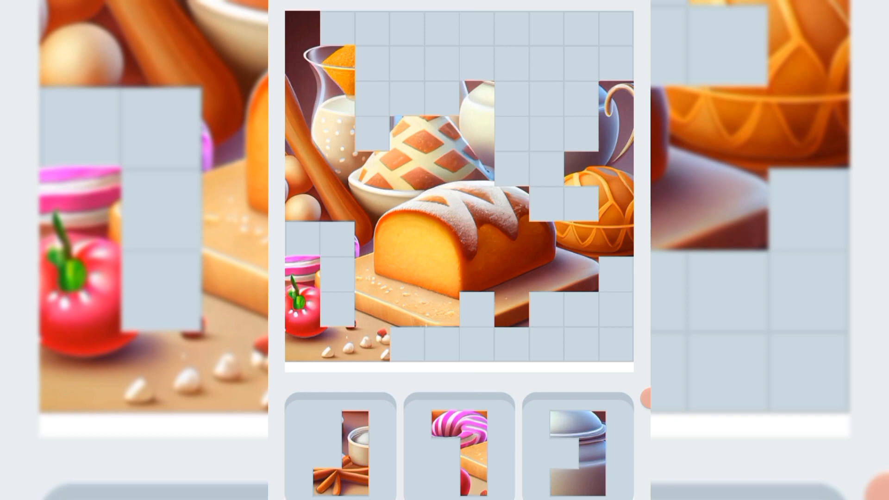
# Step: Place the candy piece at the left edge and the teapot-and-bun piece beside it
pyautogui.click(456, 451)
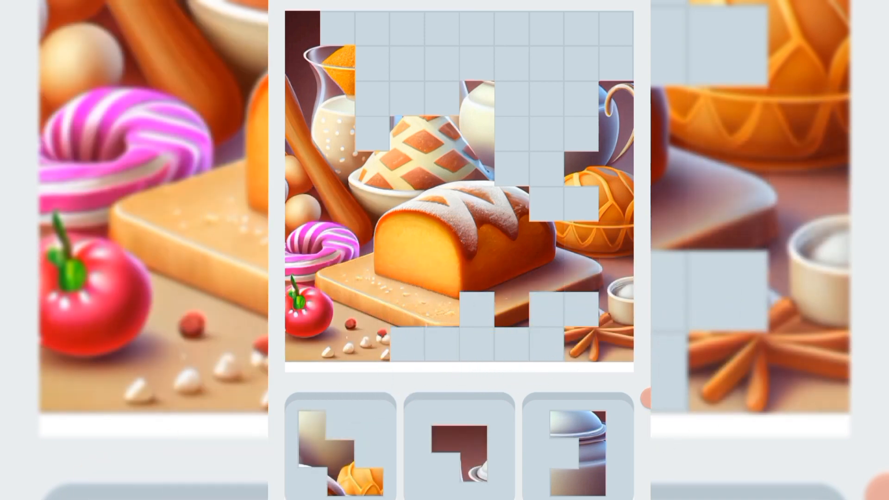
pyautogui.click(339, 450)
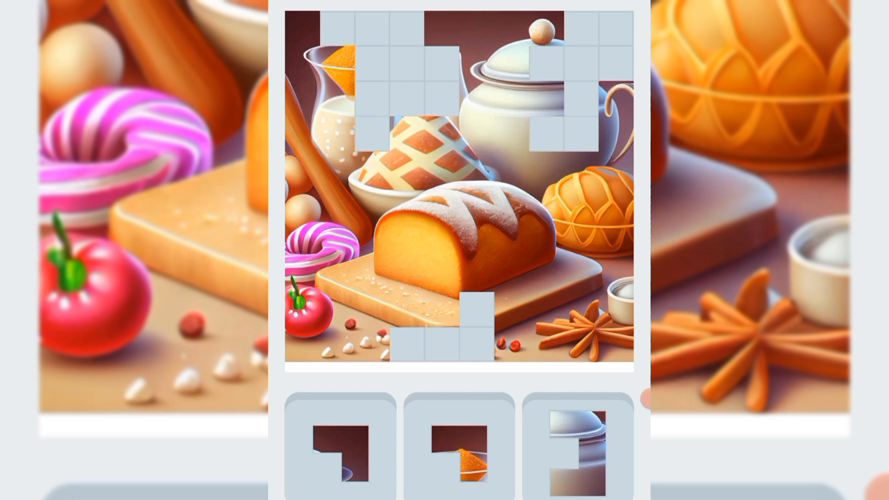
# Step: Fill the top gap with the jar's orange powder and the bottom gap with the cutting board
pyautogui.click(457, 451)
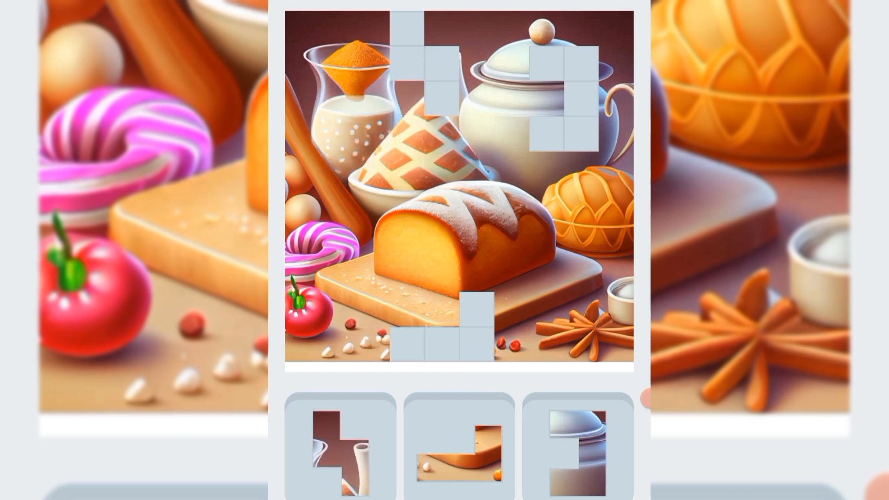
pyautogui.click(458, 448)
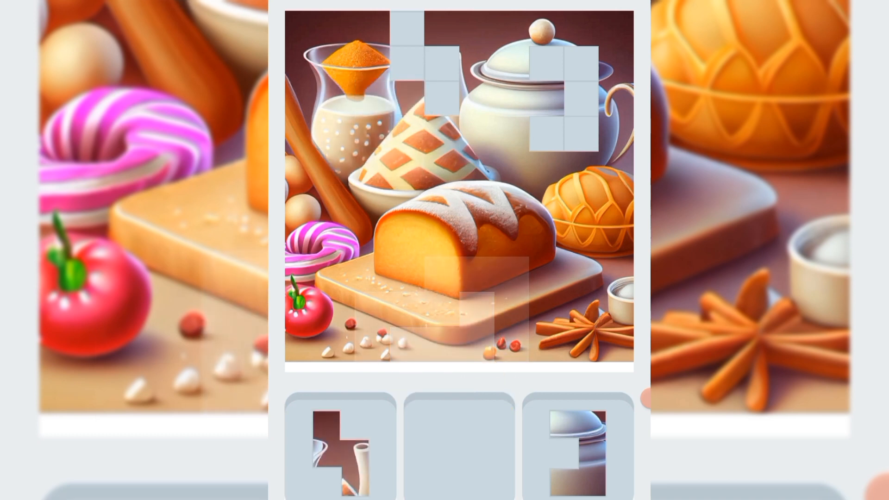